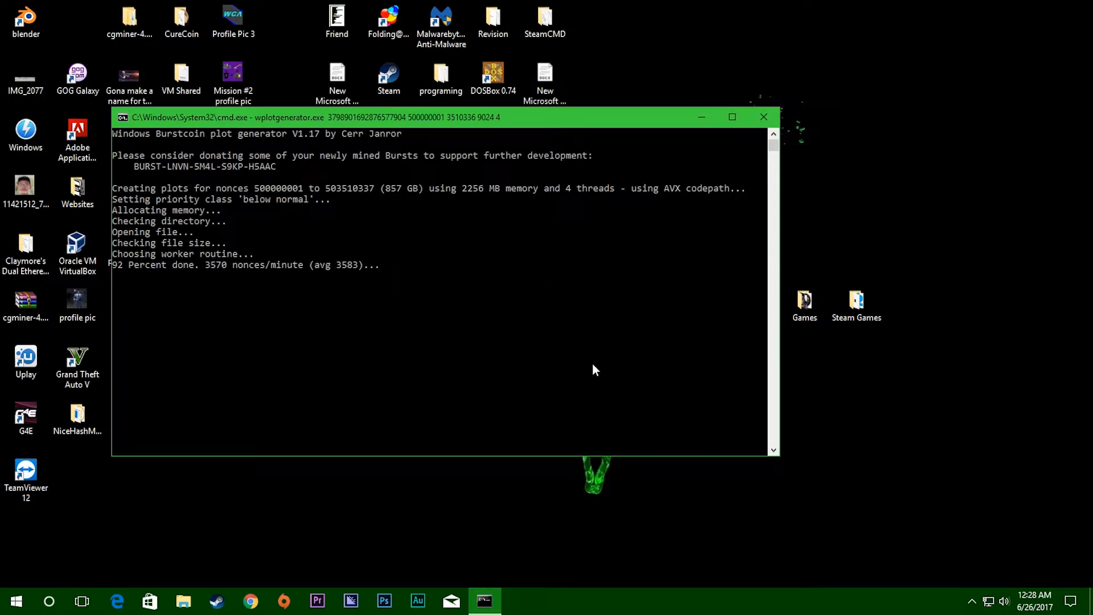
mouse_move(476, 490)
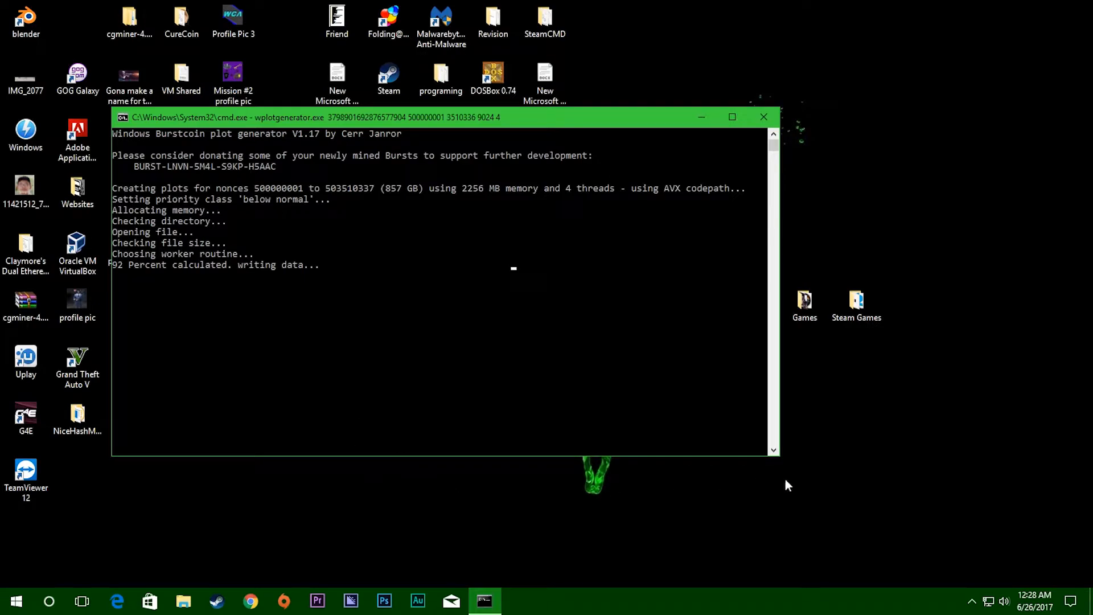
mouse_move(604, 553)
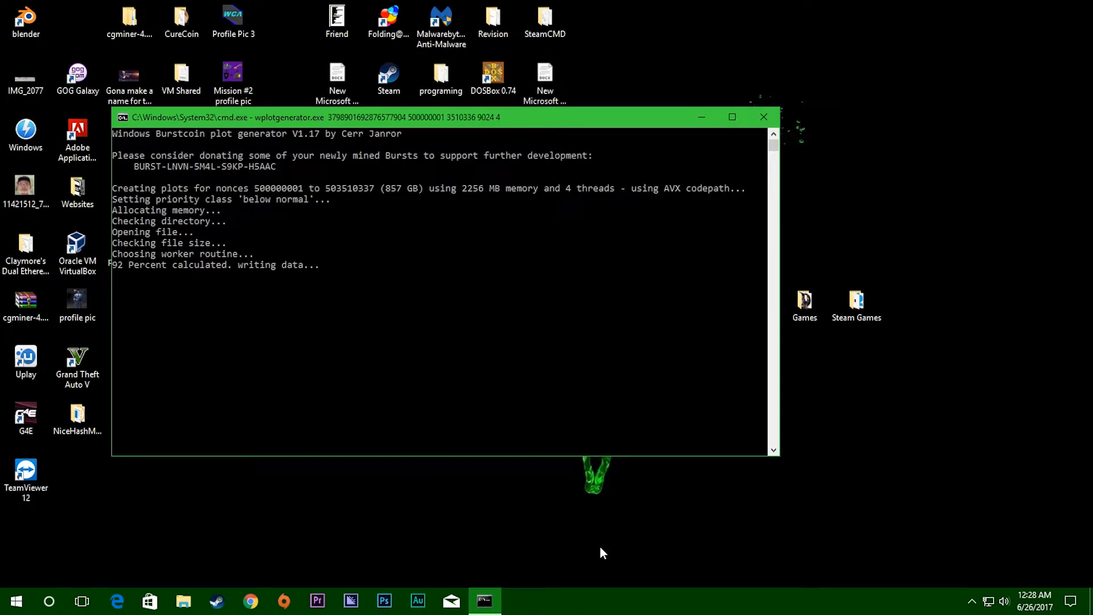
mouse_move(404, 395)
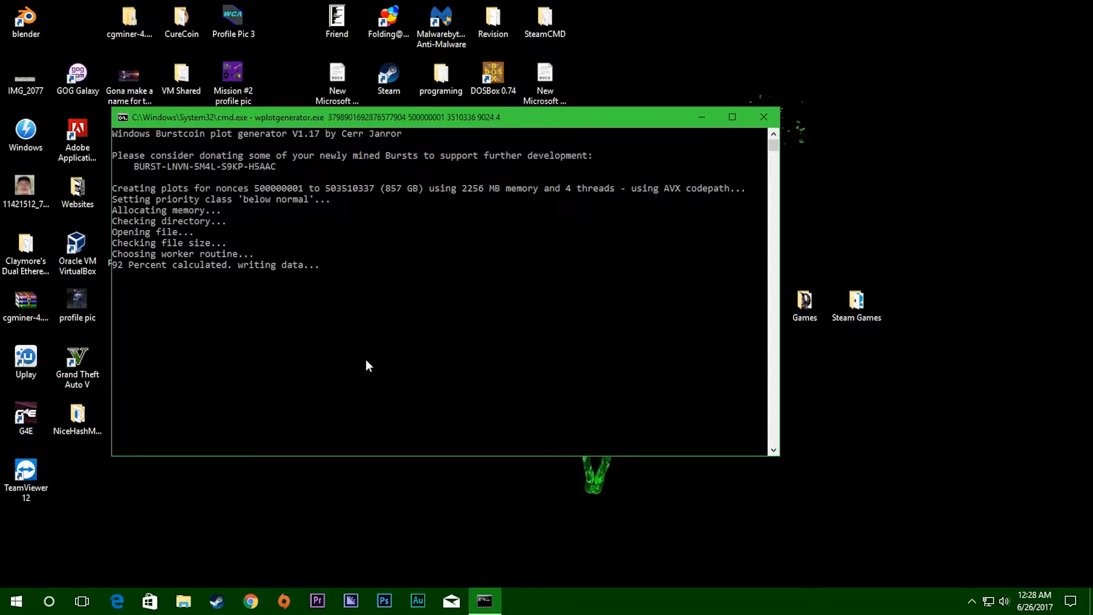
mouse_move(394, 458)
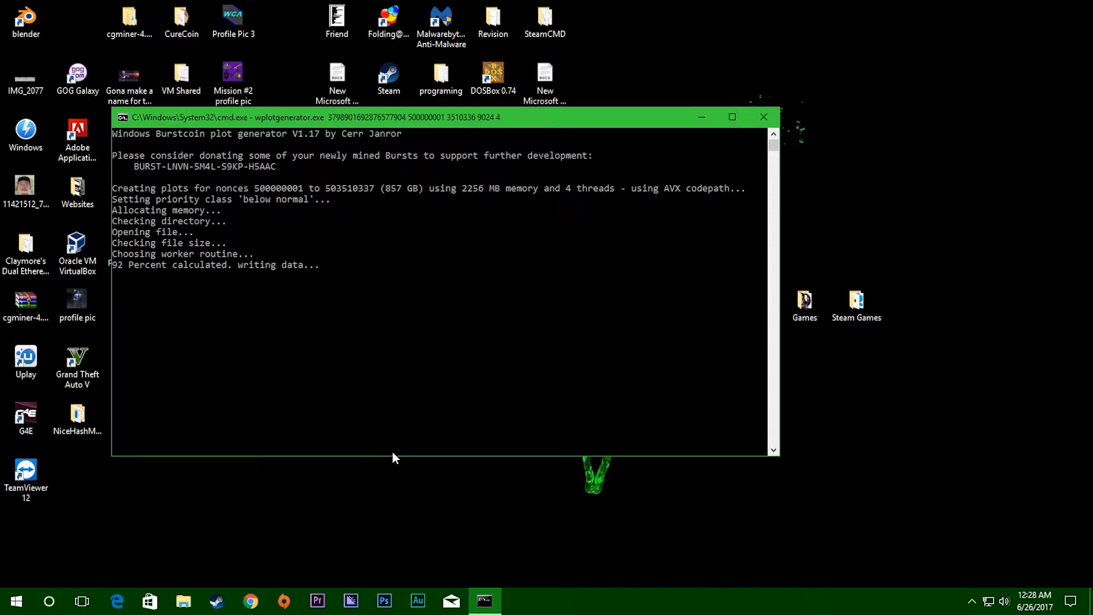
mouse_move(273, 258)
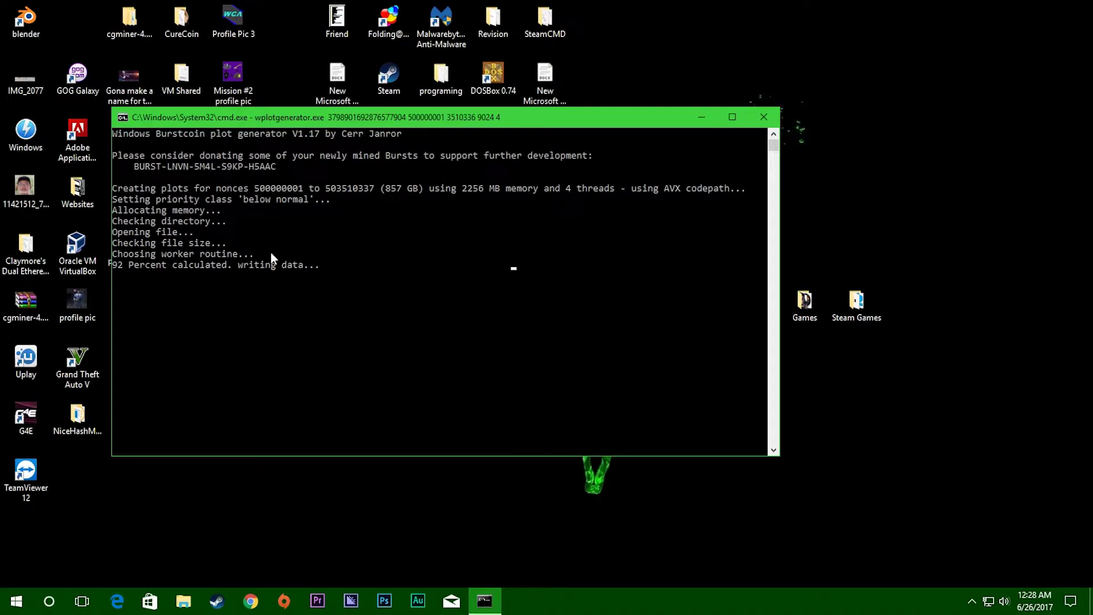
mouse_move(503, 535)
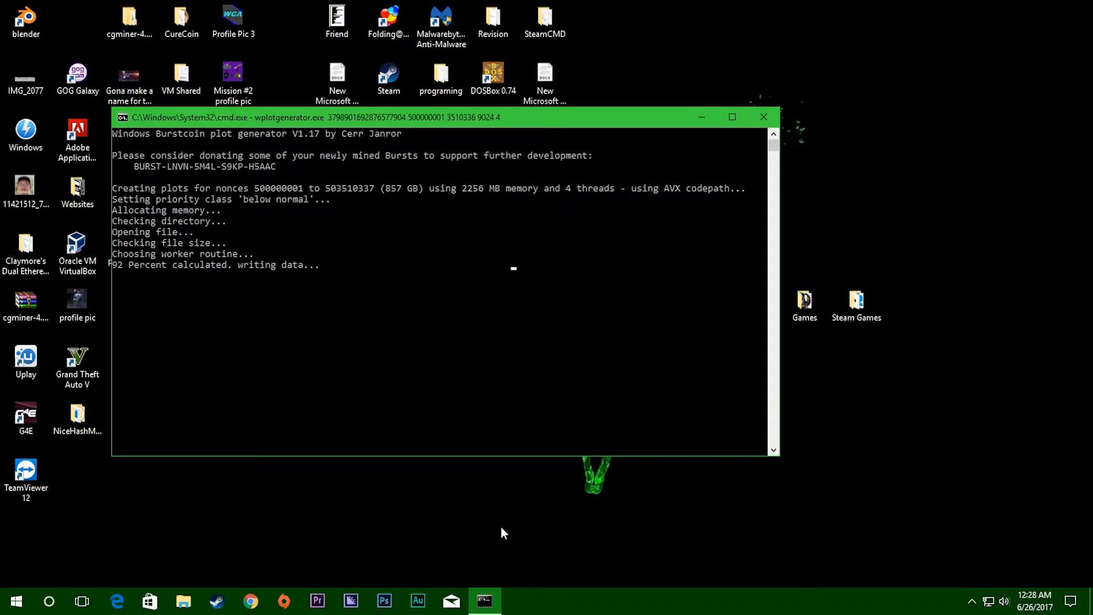
mouse_move(571, 579)
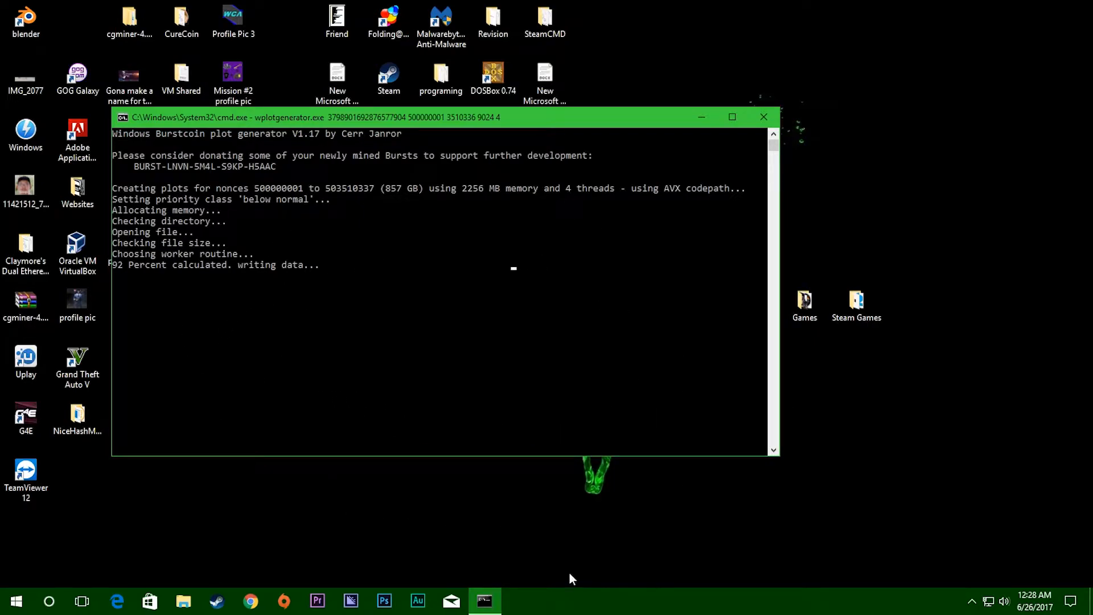
mouse_move(505, 316)
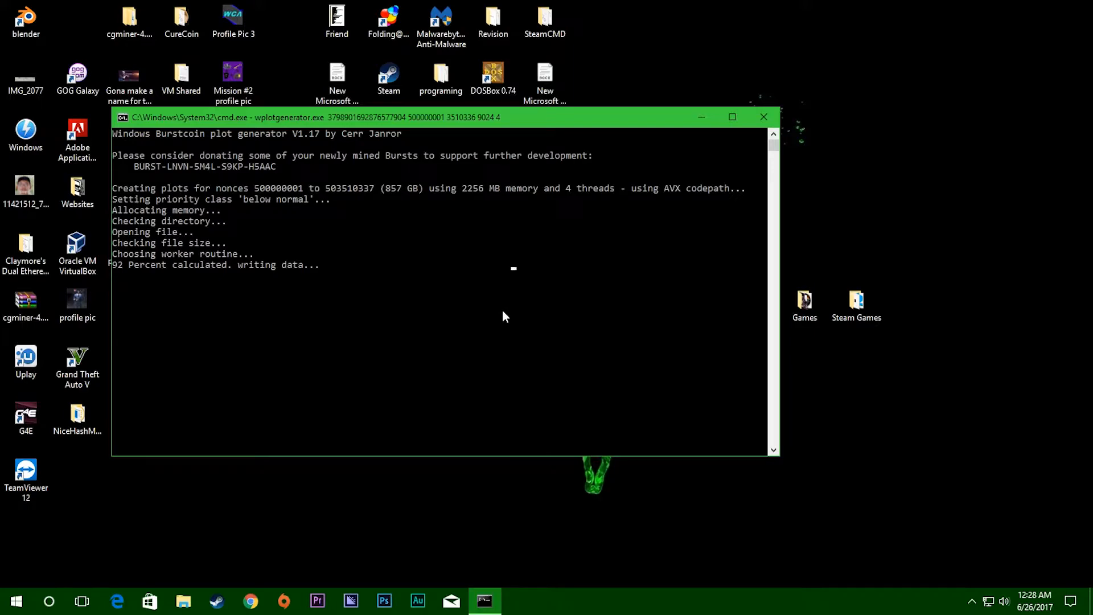
mouse_move(323, 476)
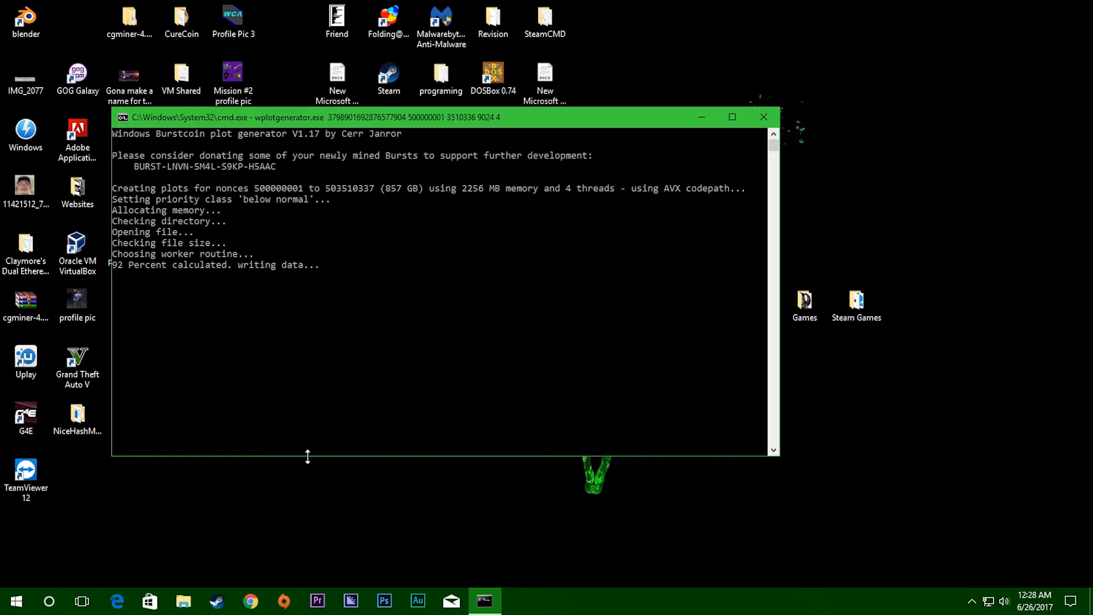
mouse_move(336, 400)
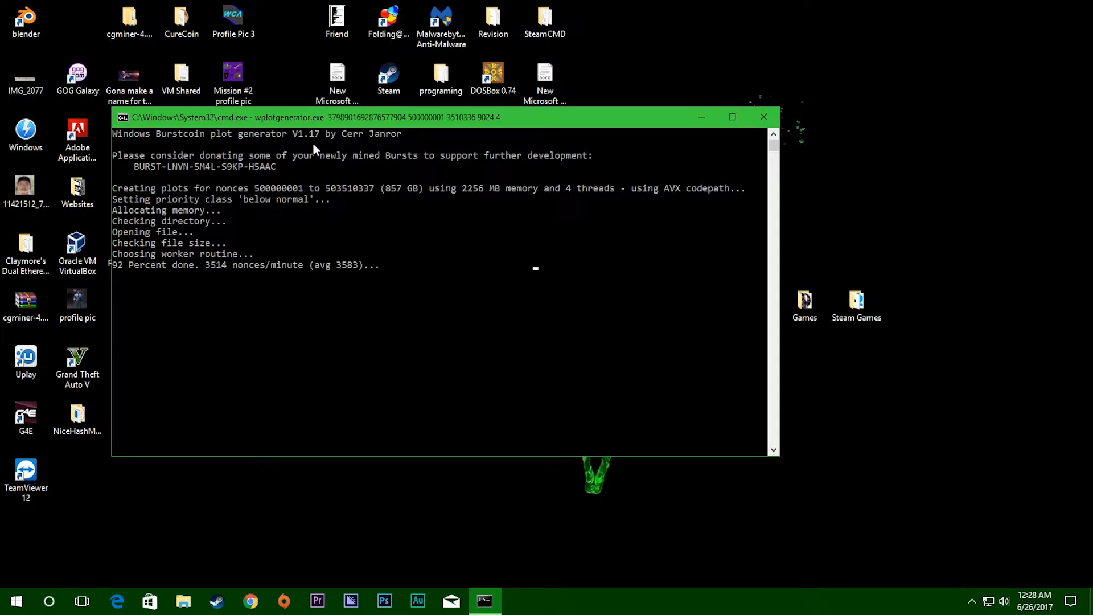
Step: Launch Task Manager from the taskbar menu and view the Performance page with CPU at 100%
right_click(610, 599)
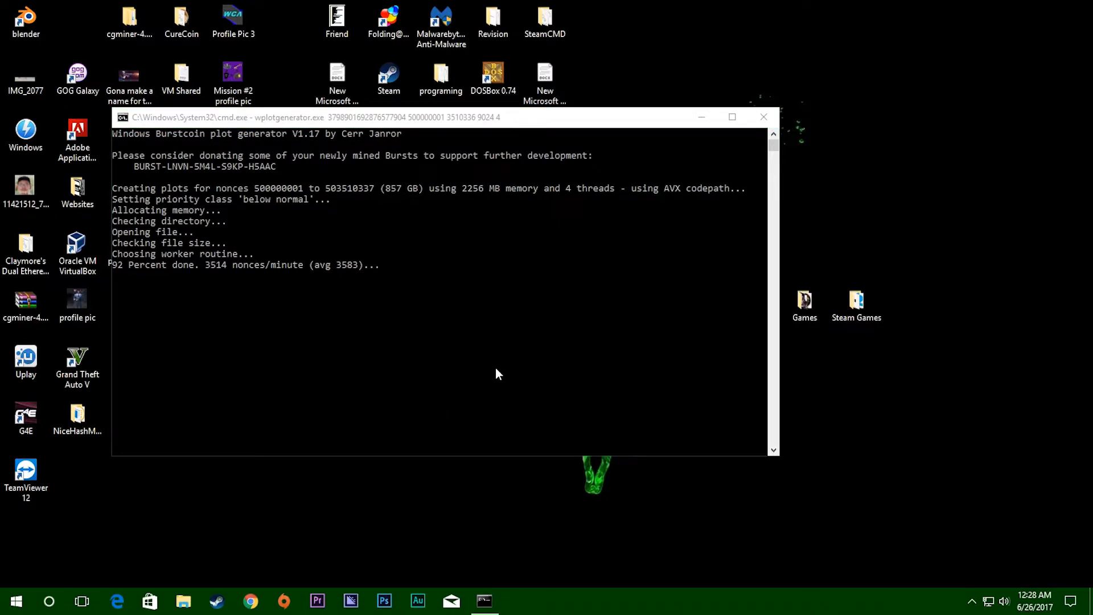
left_click(512, 600)
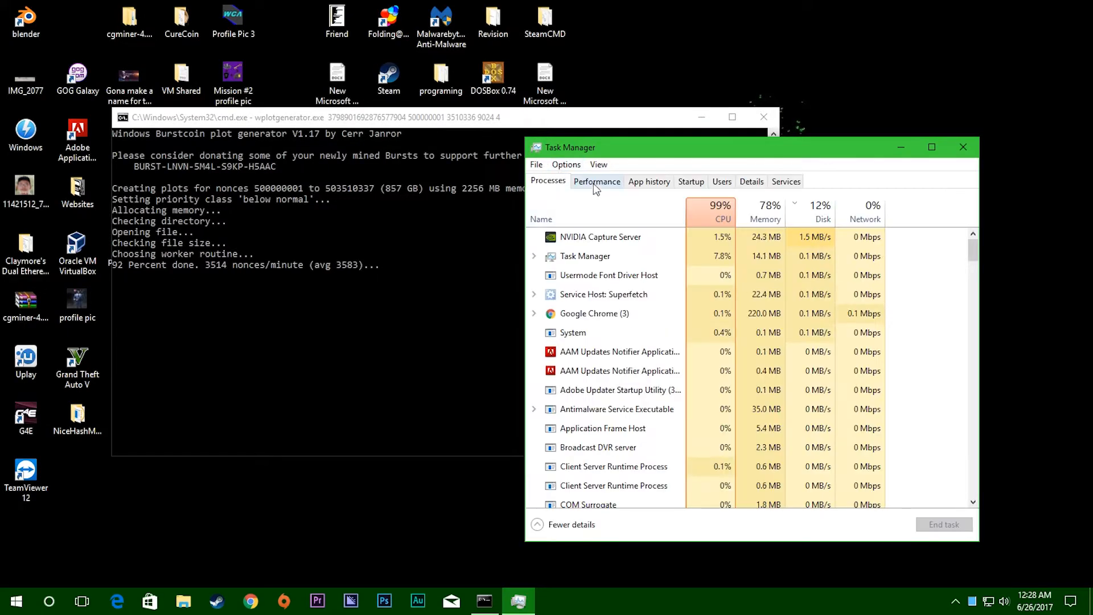
left_click(596, 181)
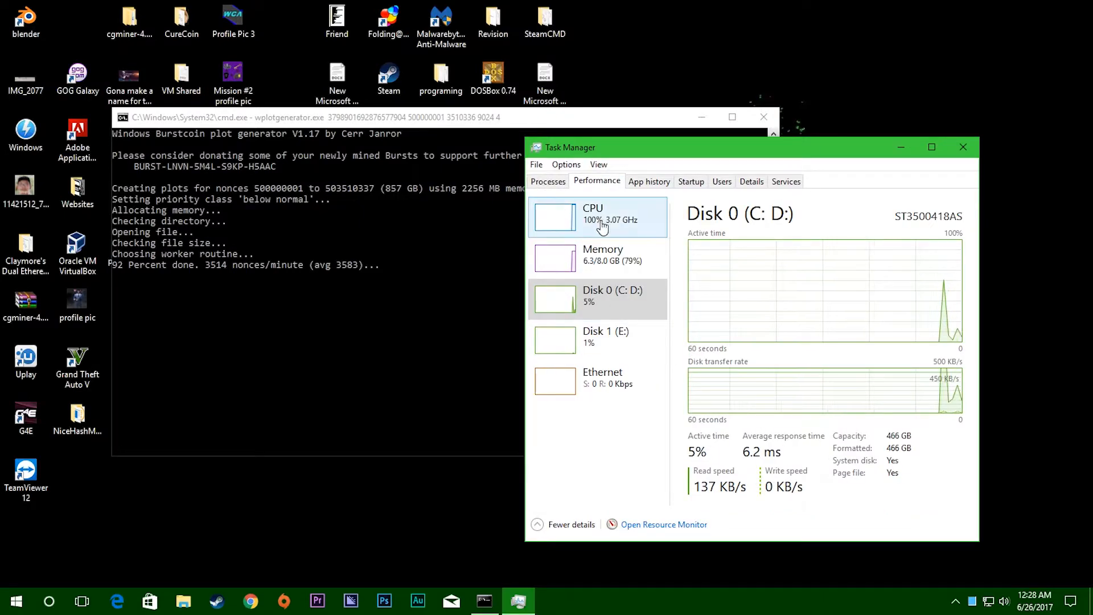
mouse_move(598, 232)
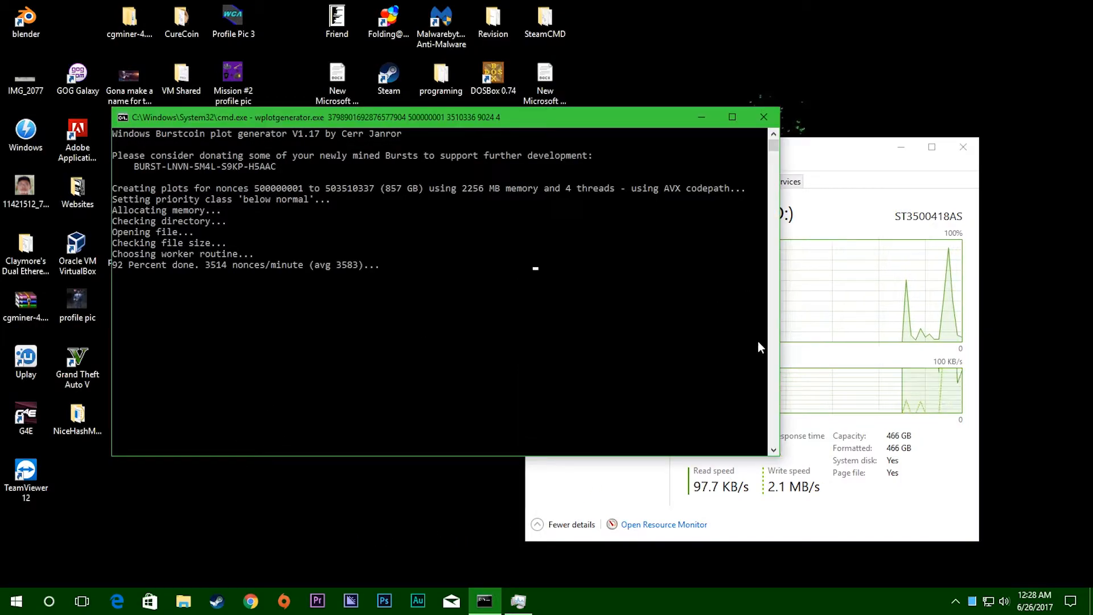
mouse_move(508, 351)
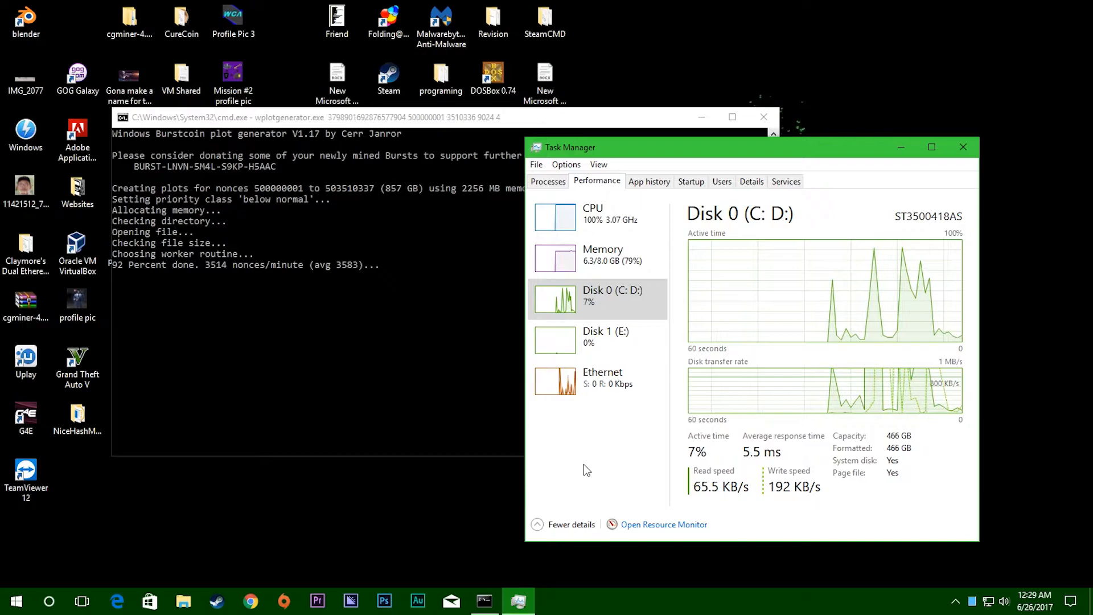
mouse_move(671, 526)
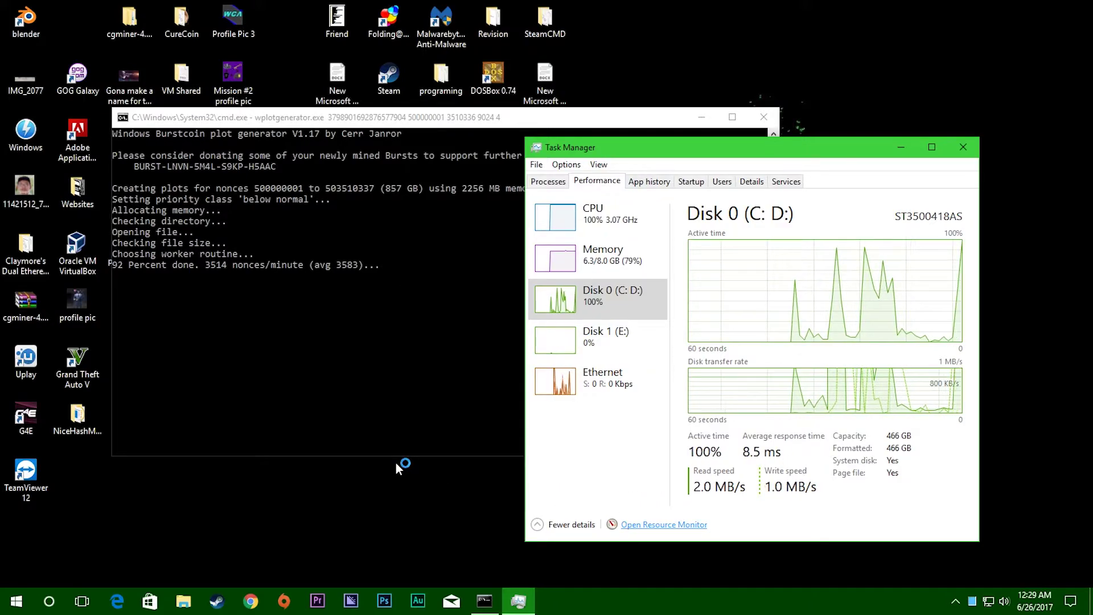
Step: From Resource Monitor, suspend wplotgenerator.exe so CPU usage drops to about 6%
left_click(664, 524)
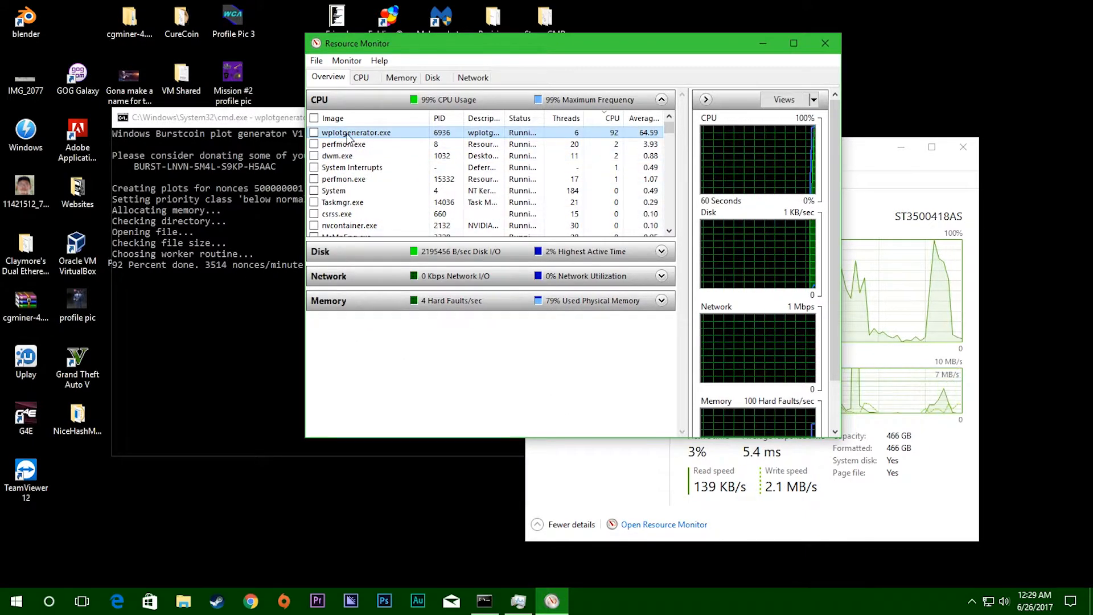
right_click(354, 132)
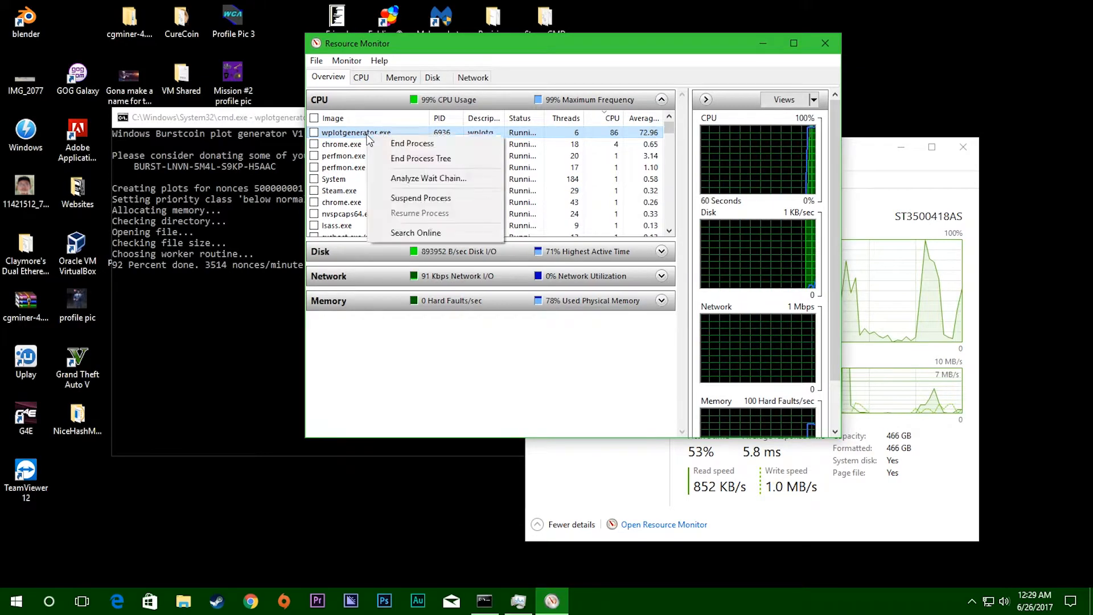
mouse_move(438, 198)
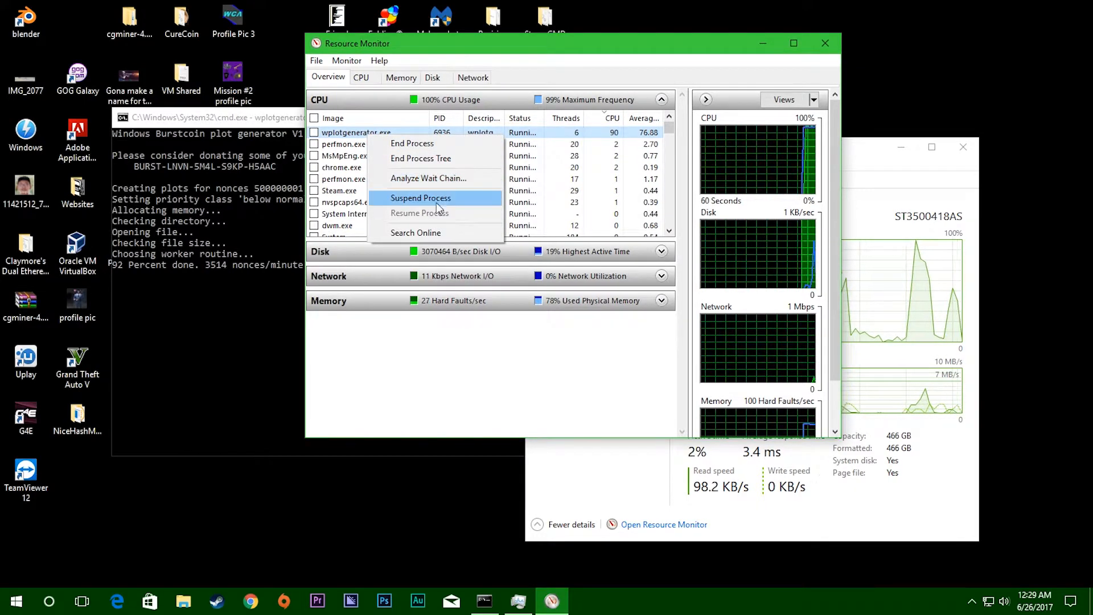
left_click(420, 198)
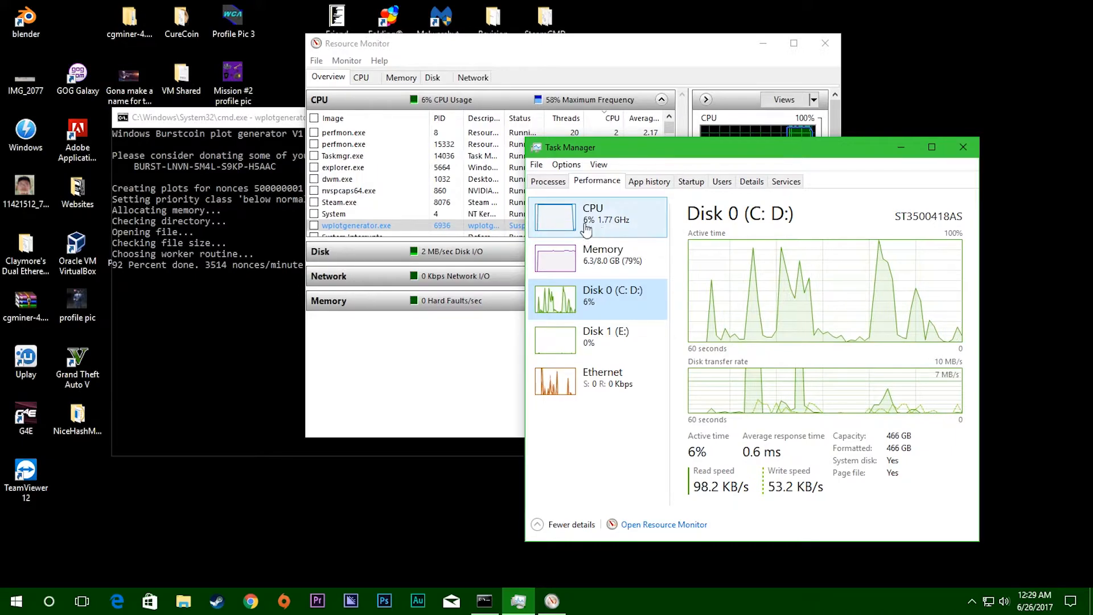
Step: Select the CPU graph in Task Manager to confirm usage has fallen to about 7%
left_click(210, 117)
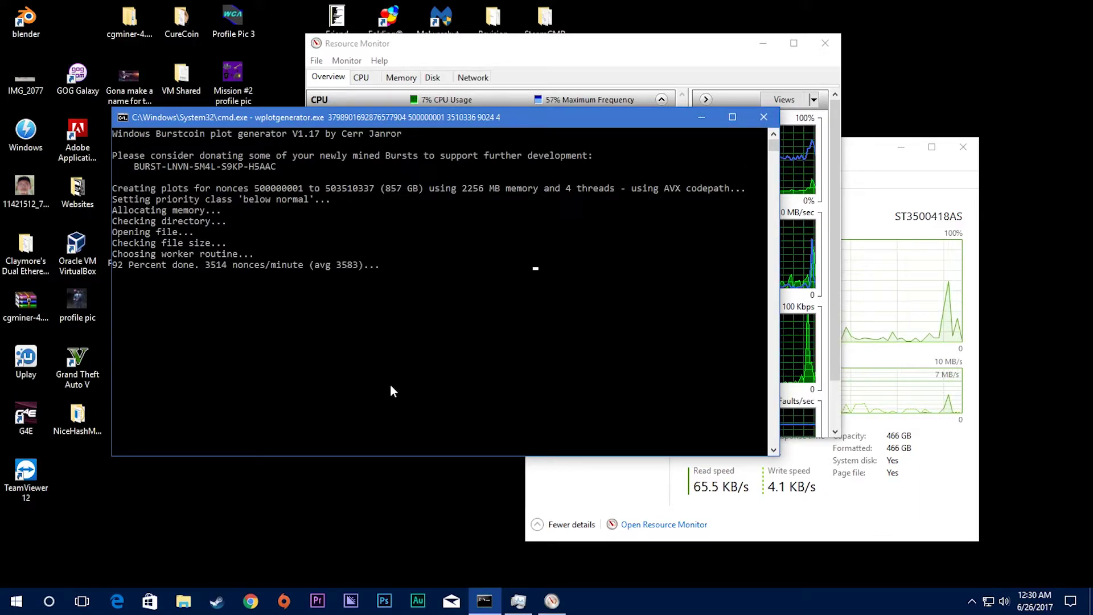
mouse_move(405, 386)
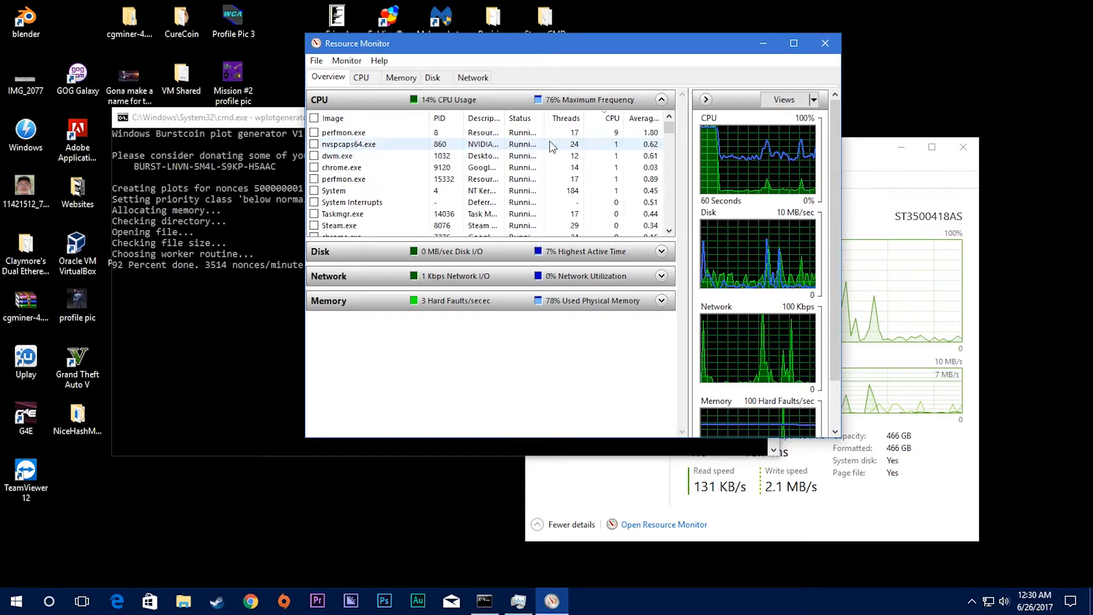
Step: Resume the suspended wplotgenerator.exe in Resource Monitor so CPU usage returns to 100%
left_click(522, 118)
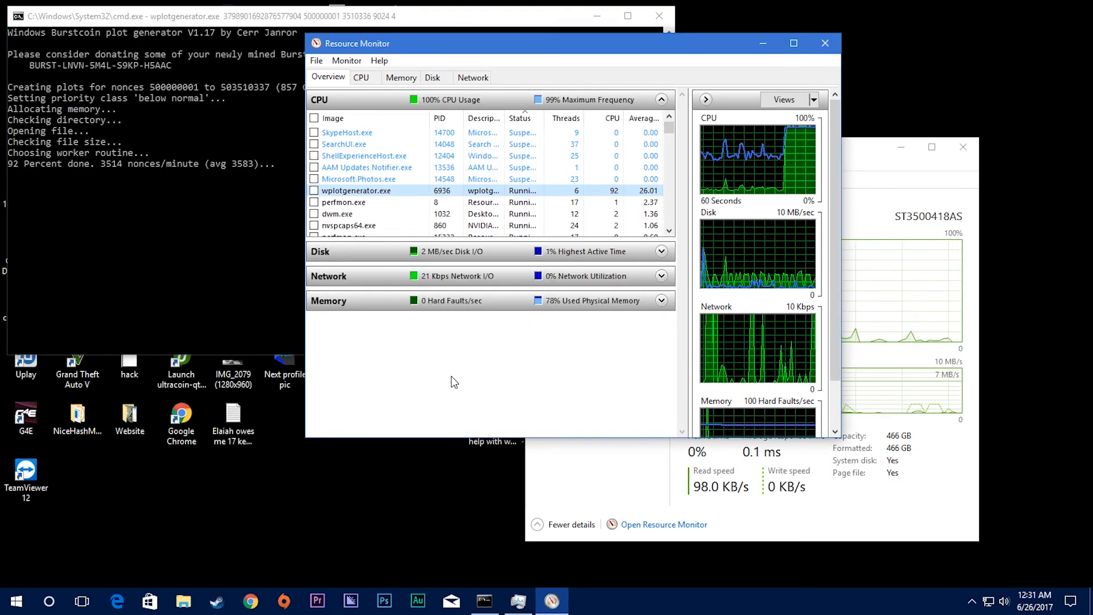
mouse_move(540, 406)
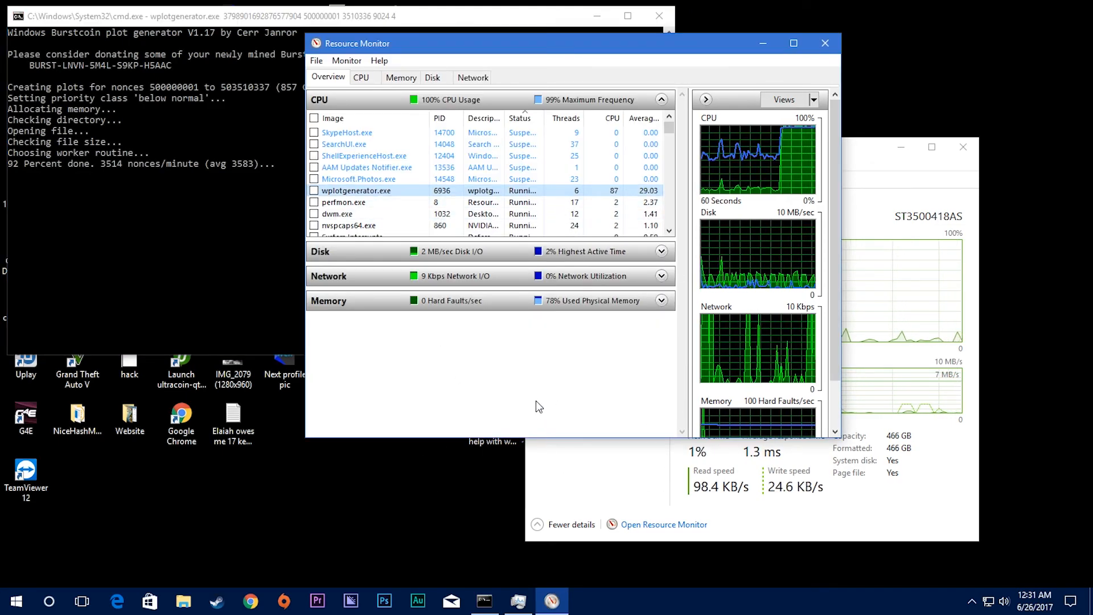